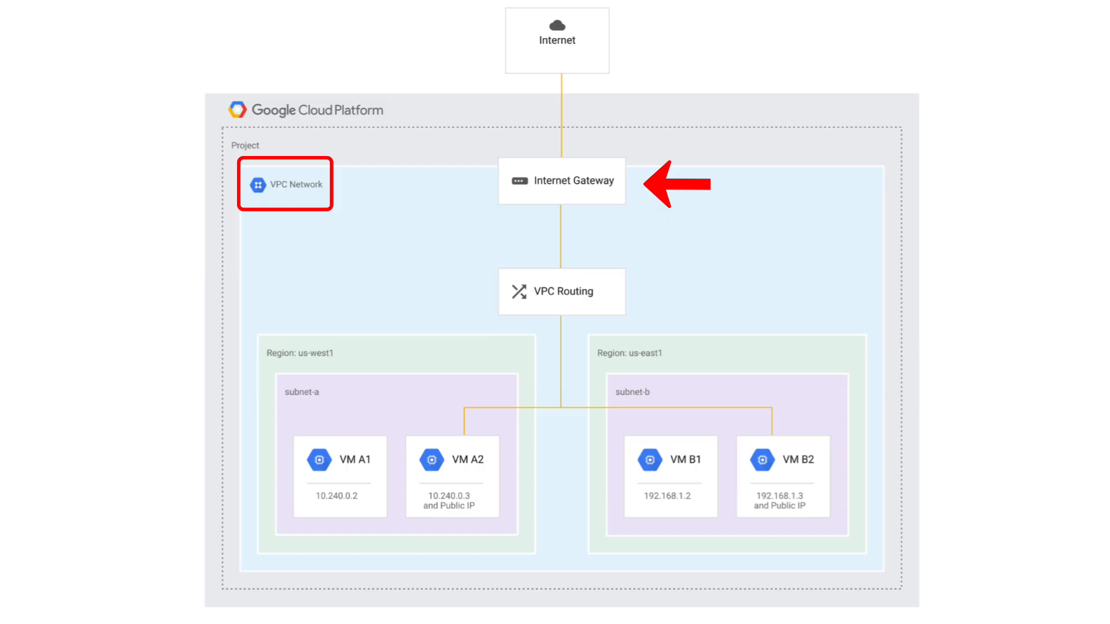
# Open the 'default' VPC network to view its auto subnet mode and regional routing
pyautogui.click(287, 185)
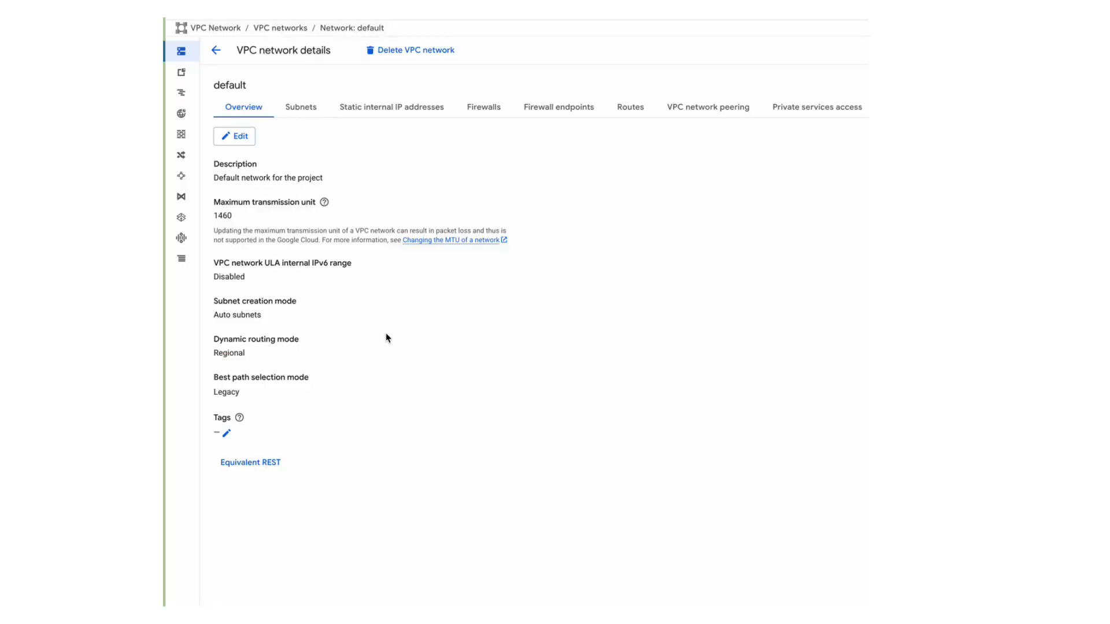
# Edit the africa-south1 default subnet, set Private Google Access to On, and save
pyautogui.click(301, 107)
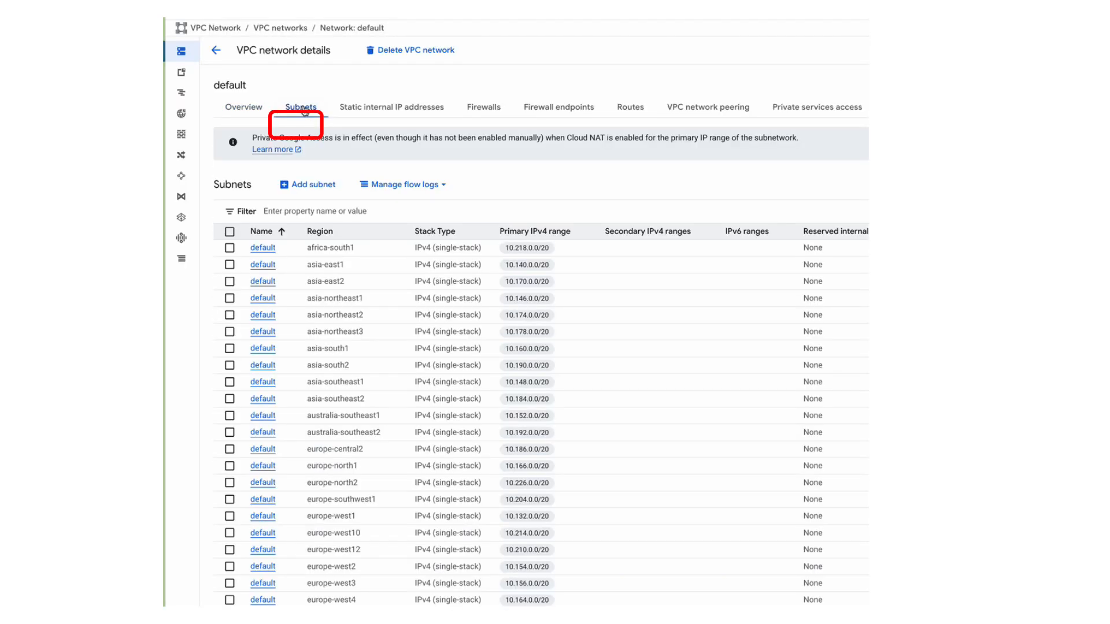
pyautogui.click(262, 247)
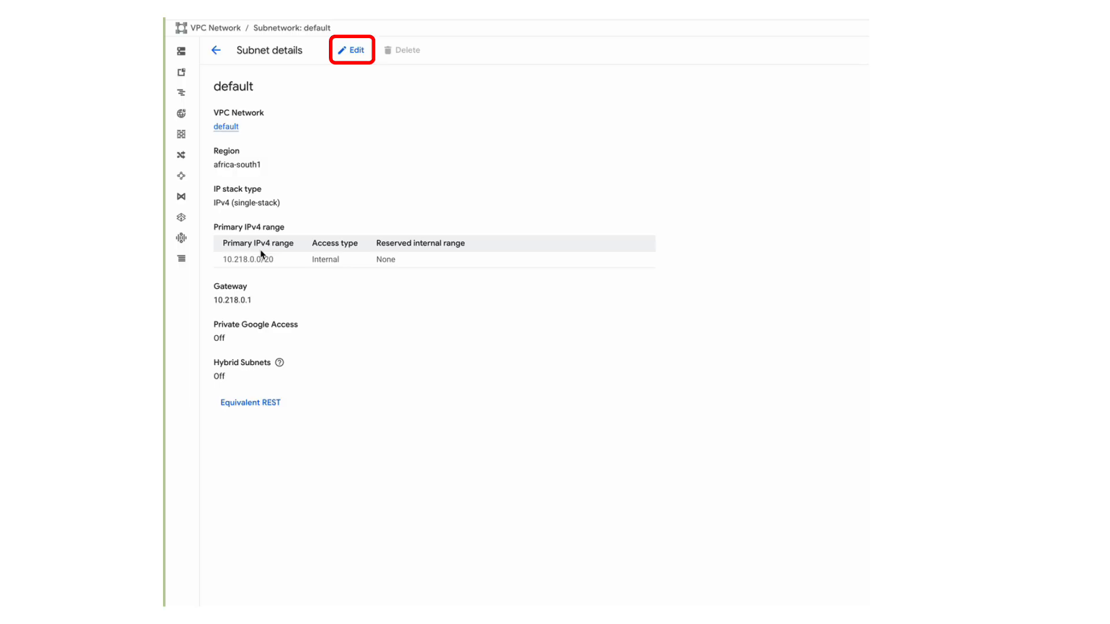
pyautogui.click(353, 50)
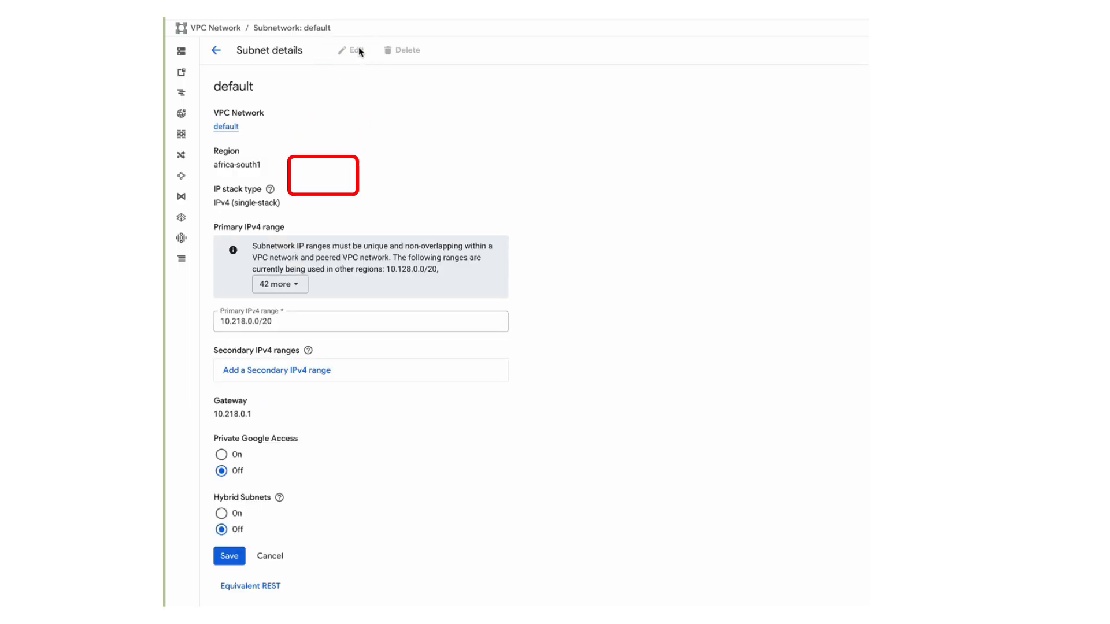
pyautogui.click(220, 455)
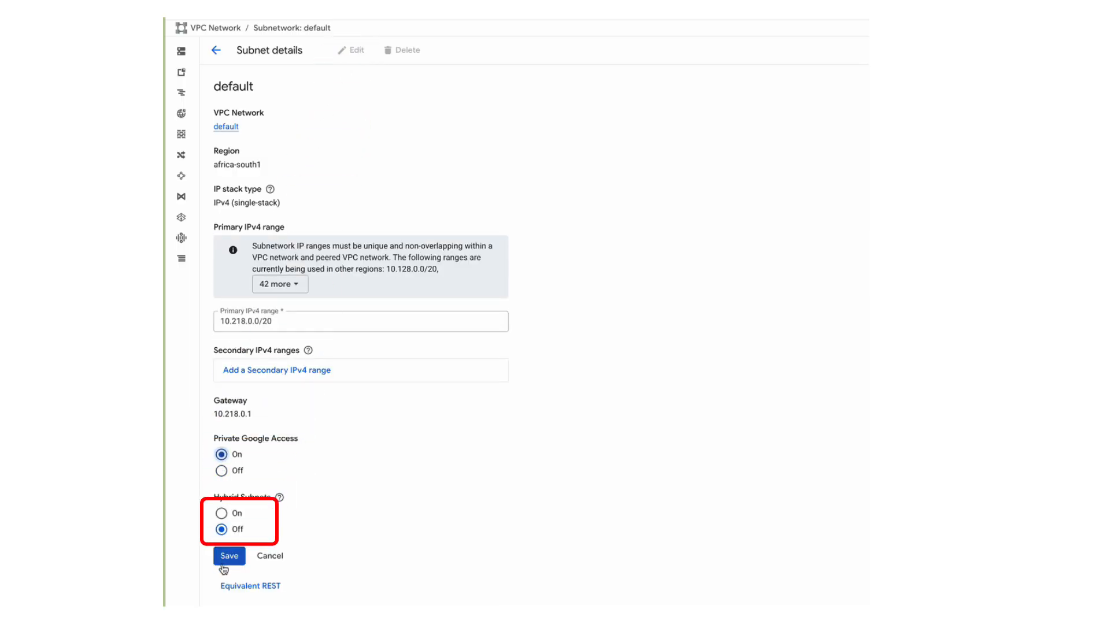
pyautogui.click(229, 556)
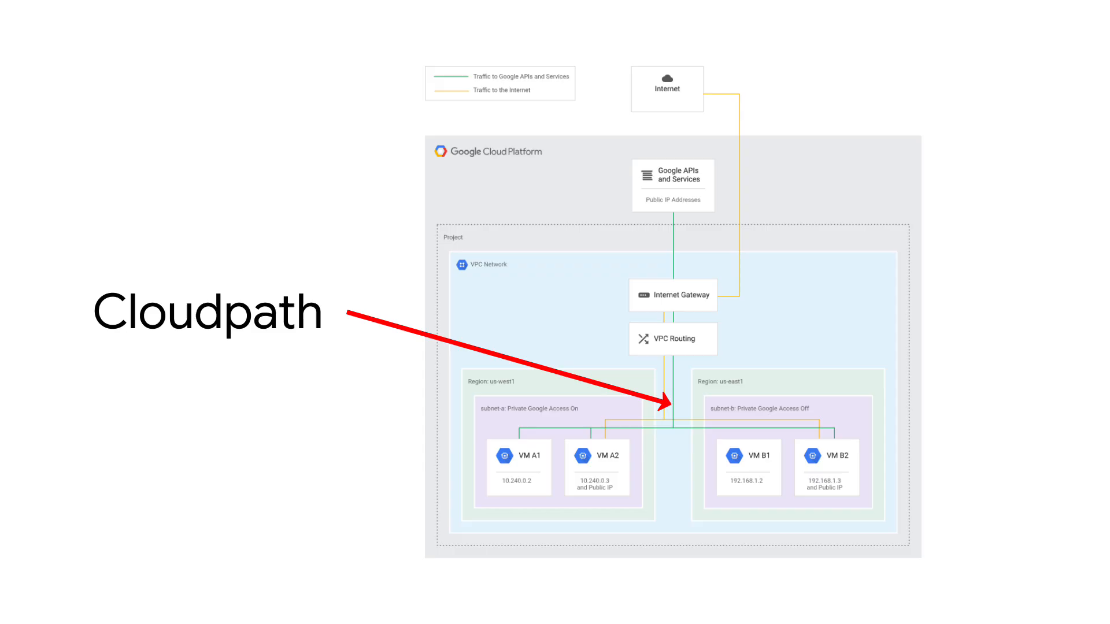
# Trace the green Cloud Path from the subnet through VPC routing to Google APIs and Services
pyautogui.moveTo(680, 404); pyautogui.dragTo(651, 237)
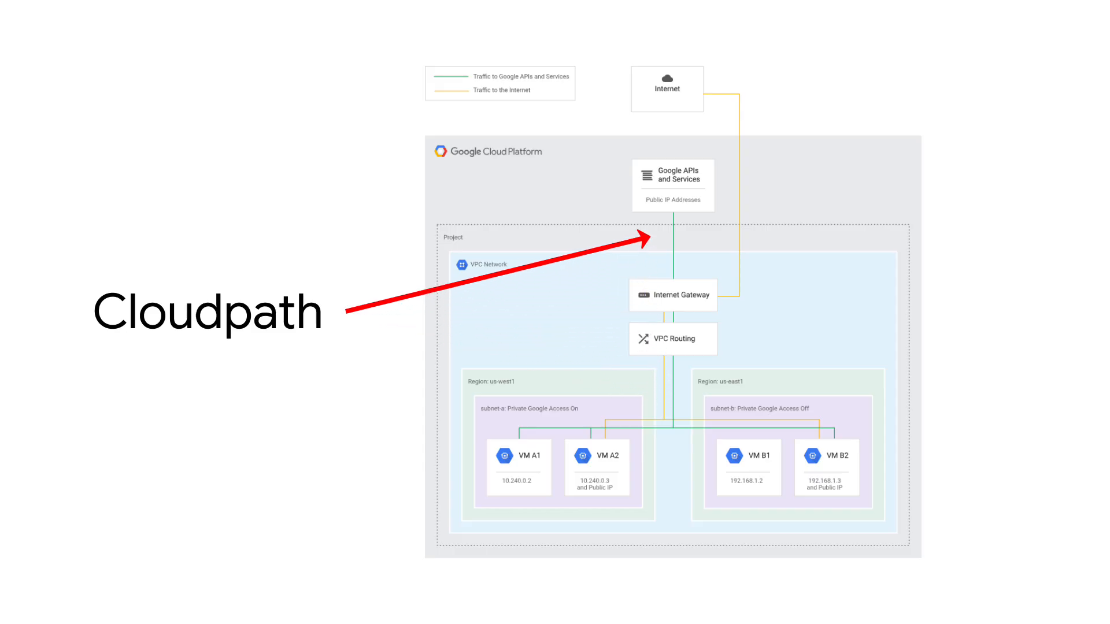